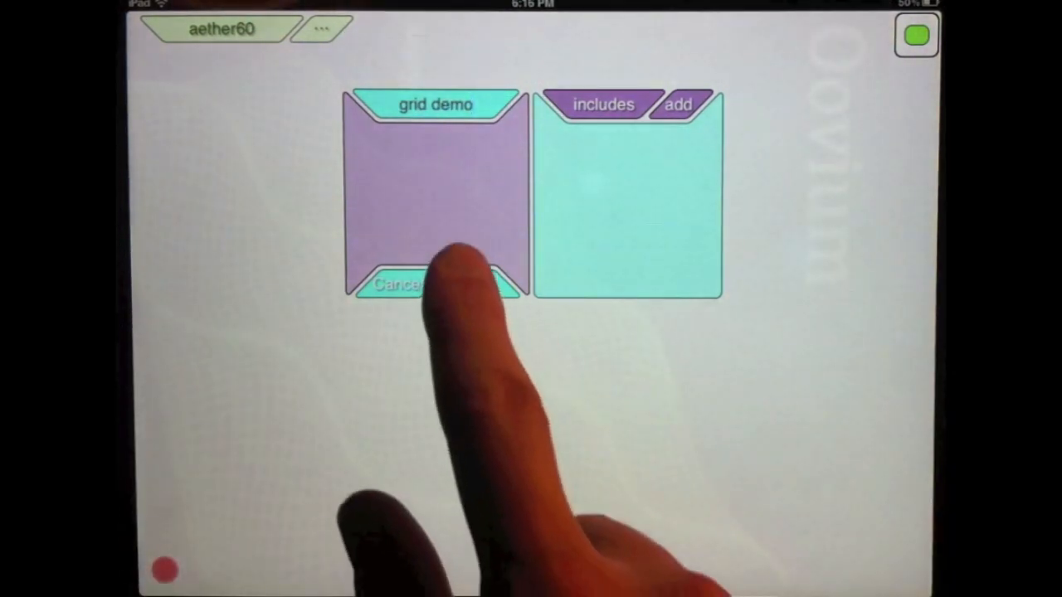
- Open the grid demo document and add a grid with columns units, price and total
left_click(434, 104)
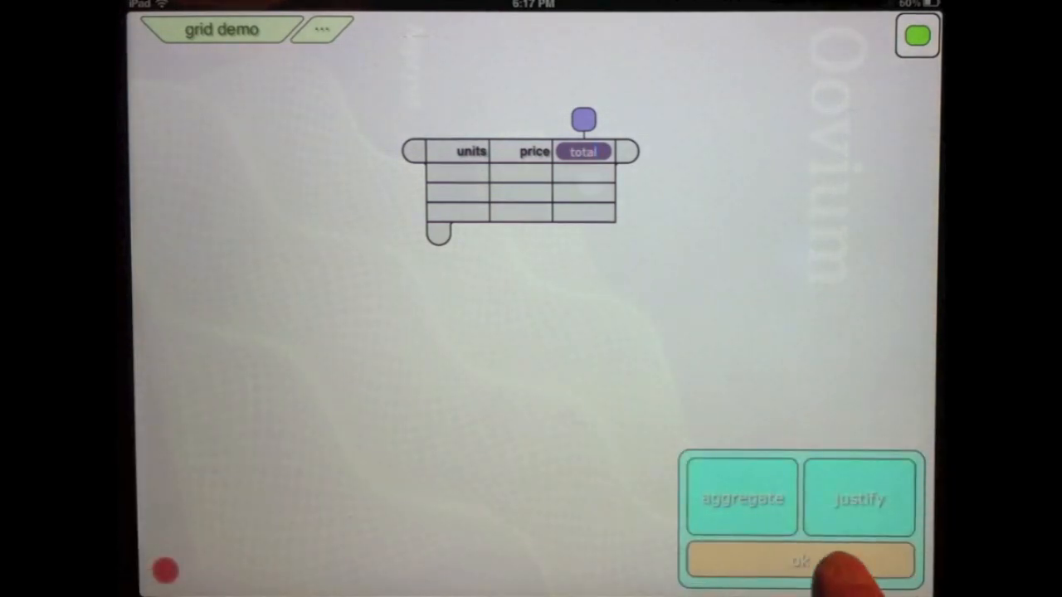
- Enter three rows of units and price: 15 at 1.23, 46 at 0.89, 4 at 0.81
left_click(800, 560)
type(".")
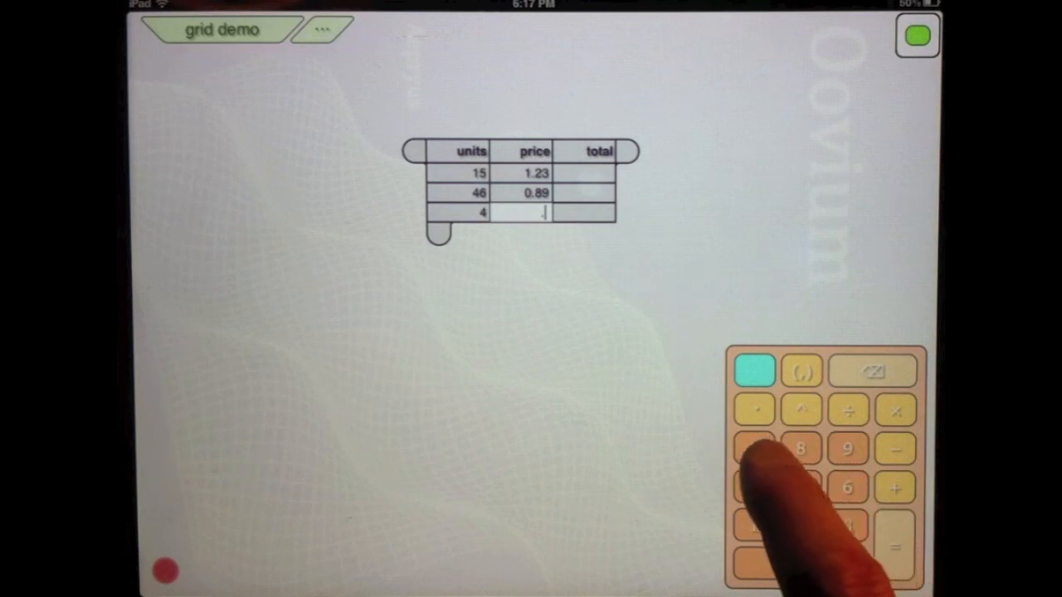
left_click(799, 448)
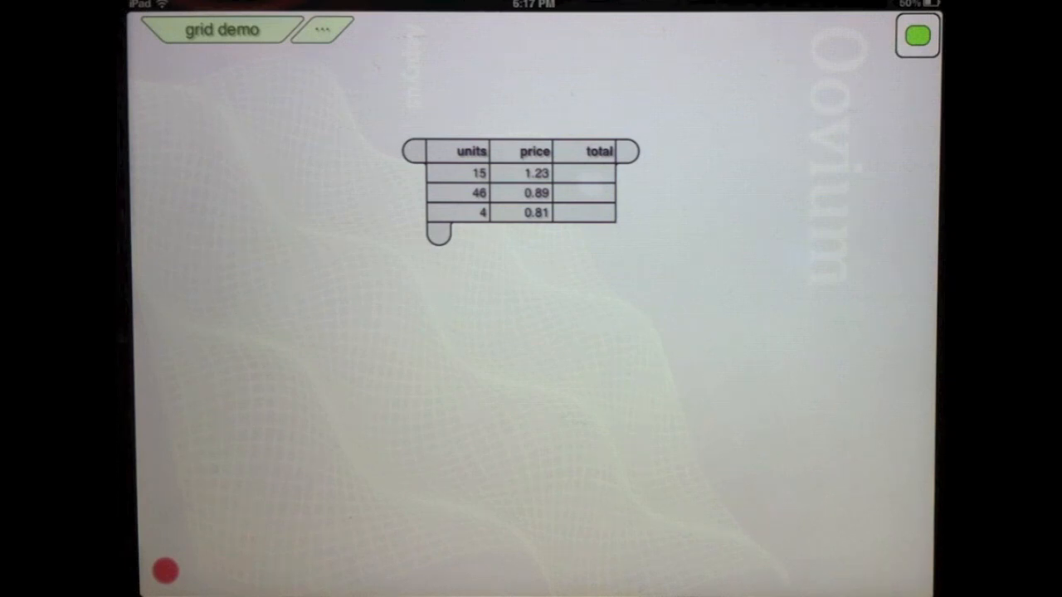
left_click(585, 172)
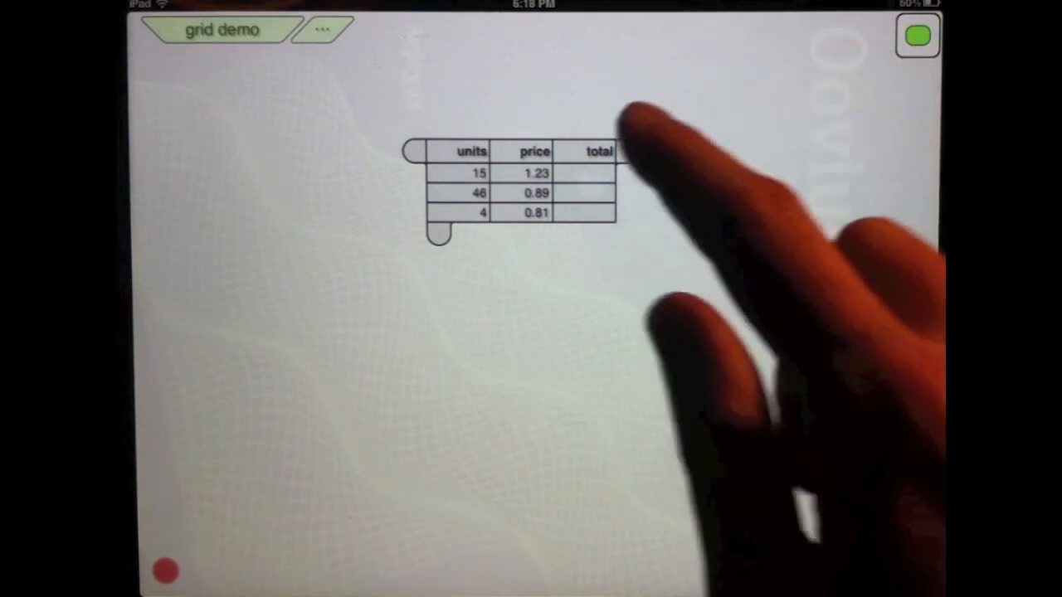
- Set total to units × price (18.45, 40.94, 3.24) and add a row of 15 at 4.06
left_click(599, 153)
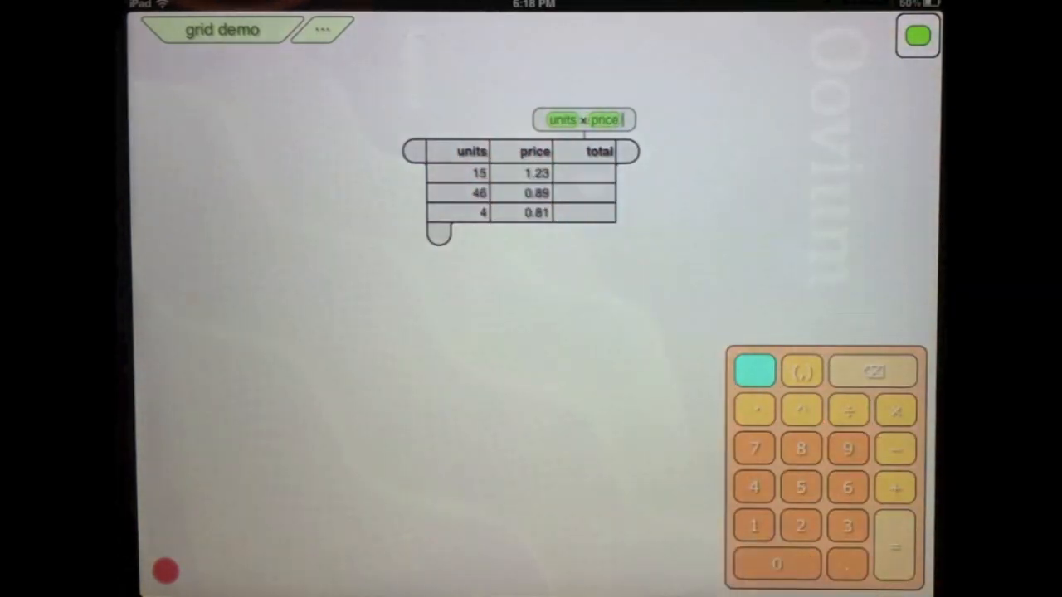
left_click(585, 119)
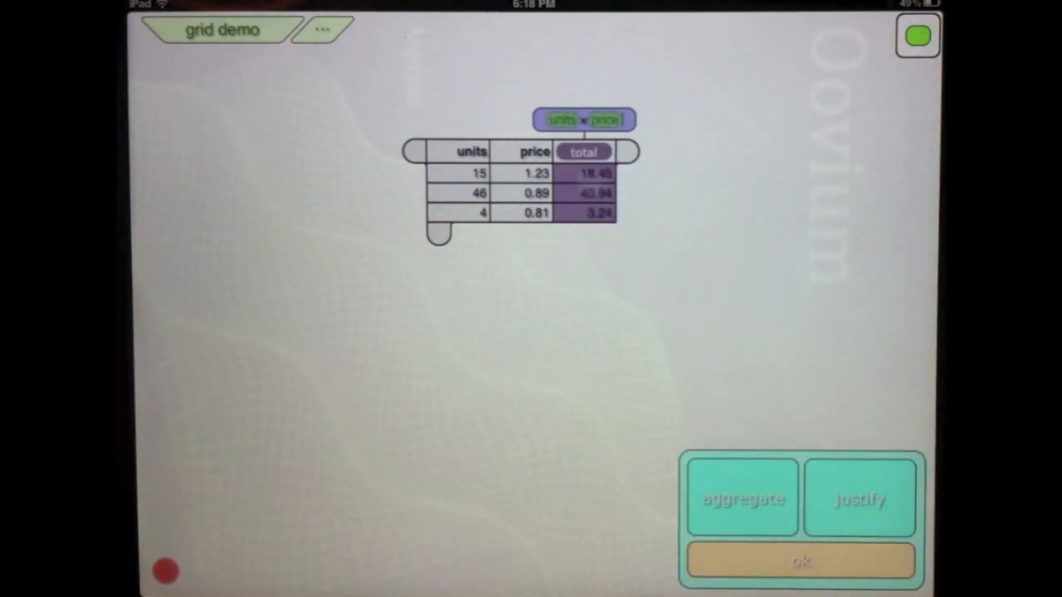
left_click(800, 561)
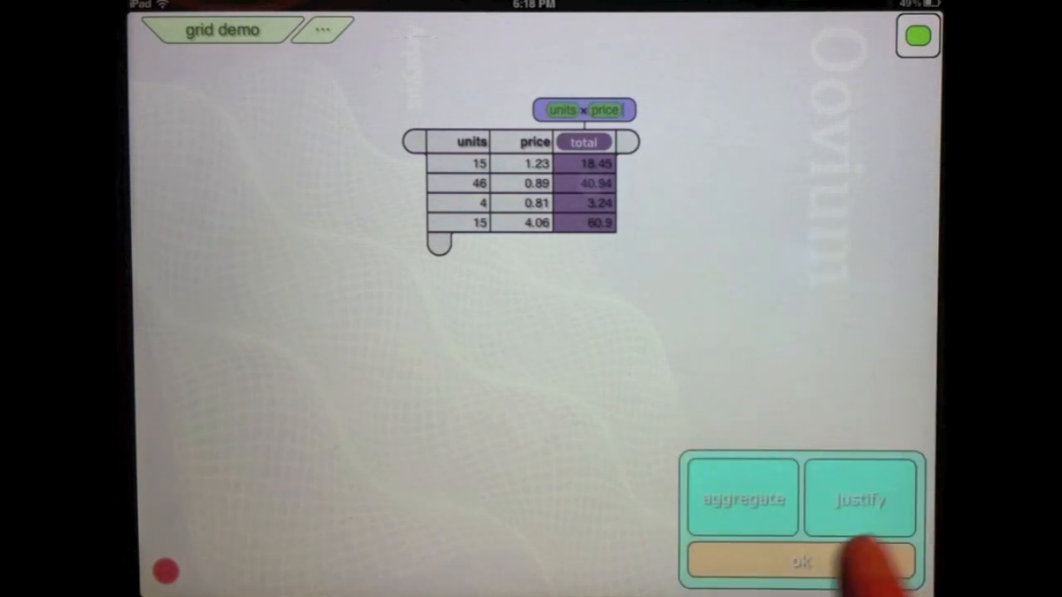
- Aggregate the total column with sum, reading 123.53 after dropping the 15-at-4.06 row
left_click(742, 498)
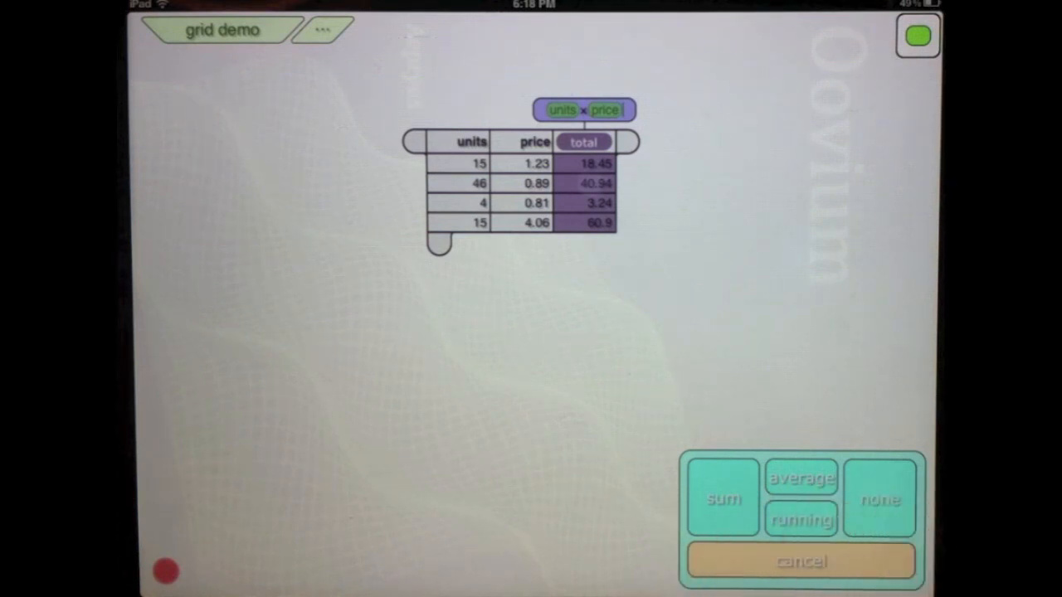
left_click(722, 498)
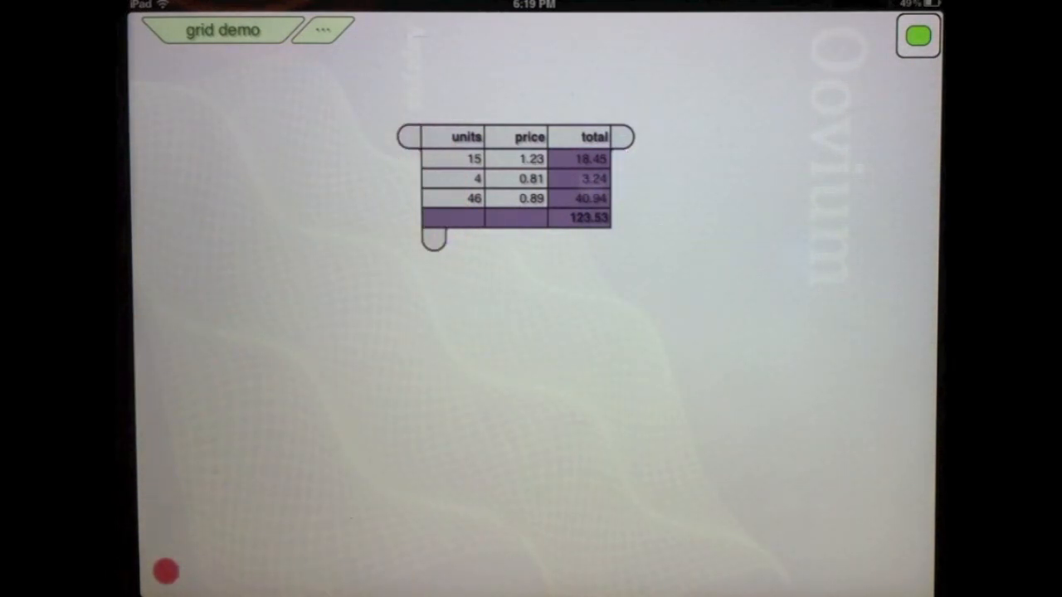
- Move the first grid left and create a second grid with amount and balance columns holding 105.23 and -45.23
left_click_drag(514, 174, 291, 166)
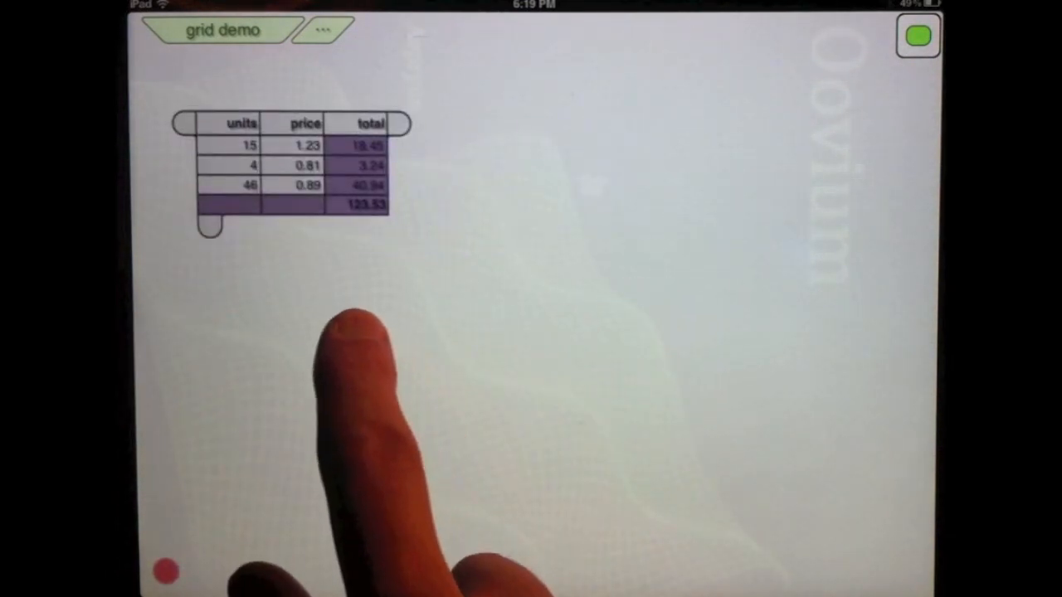
left_click(917, 37)
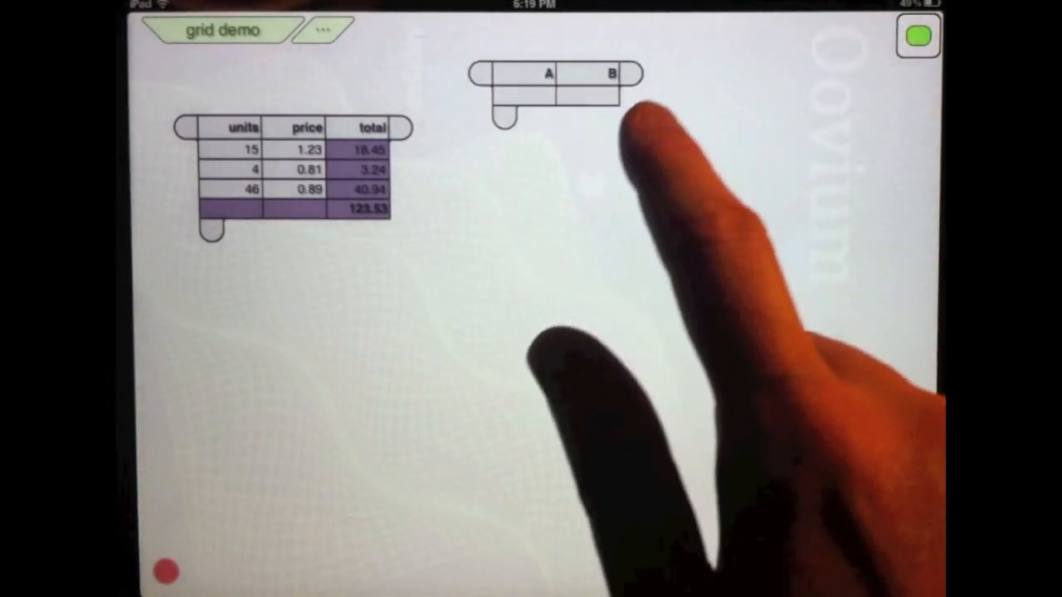
left_click(548, 73)
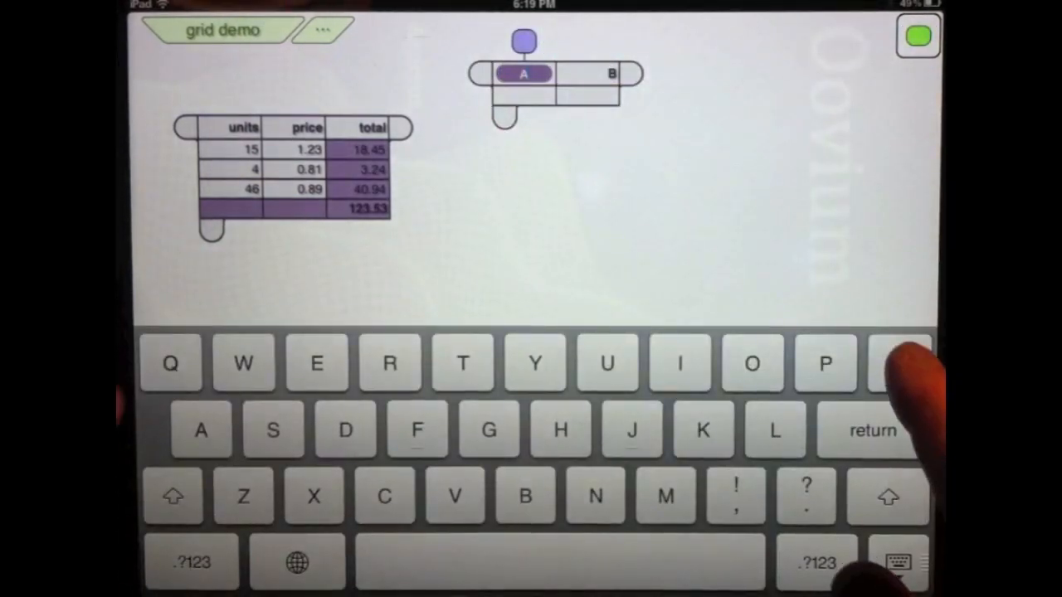
type("amount")
left_click(588, 73)
type("balance")
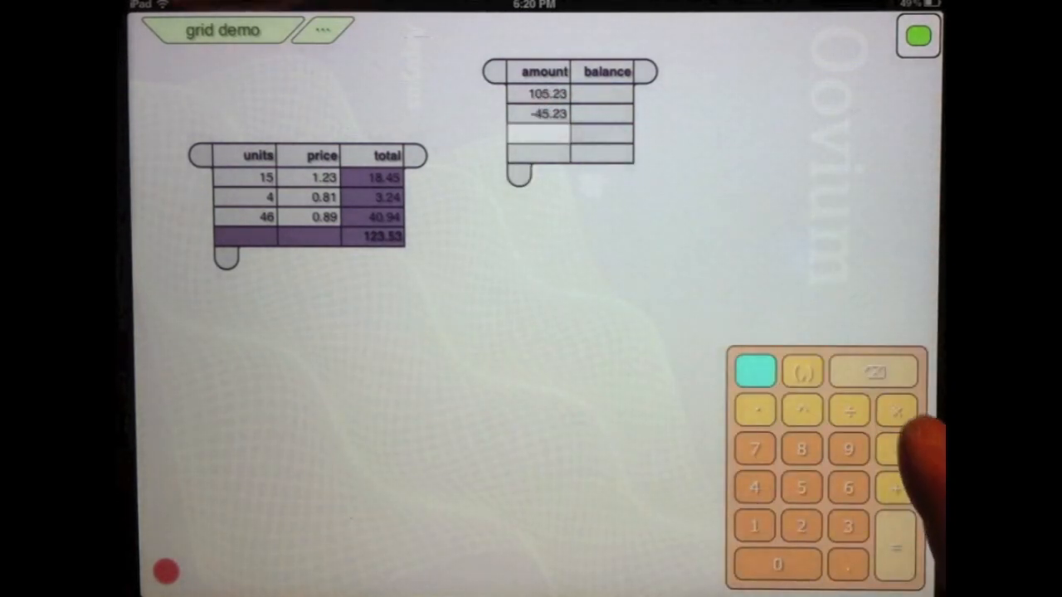
- Add amounts -12.33 and 45.65 and make balance a running total: 105.23, 60, 47.67, 93.32
left_click(848, 526)
type("-12.33")
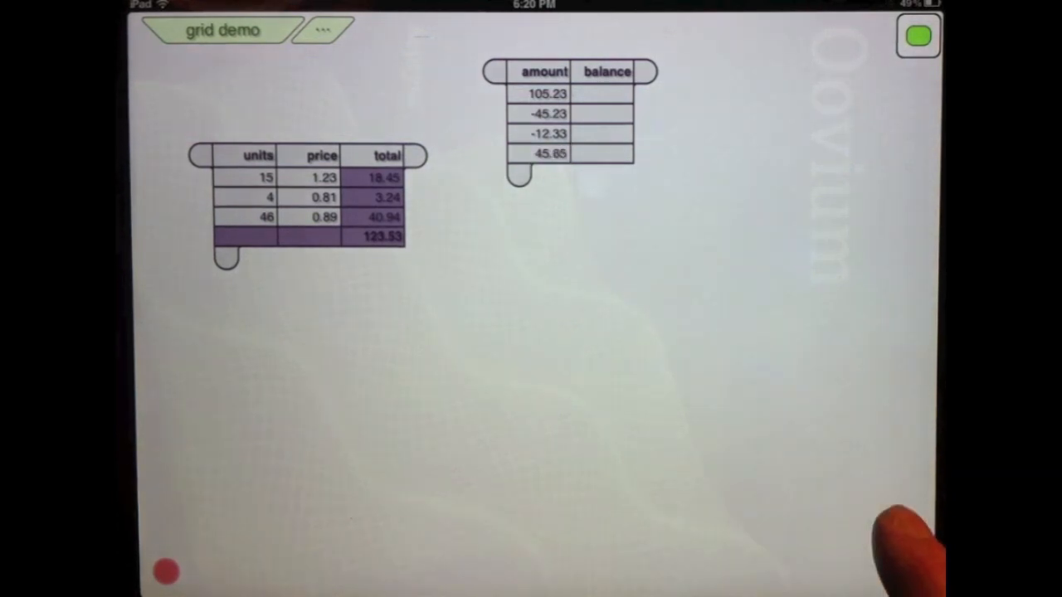
mouse_move(896, 539)
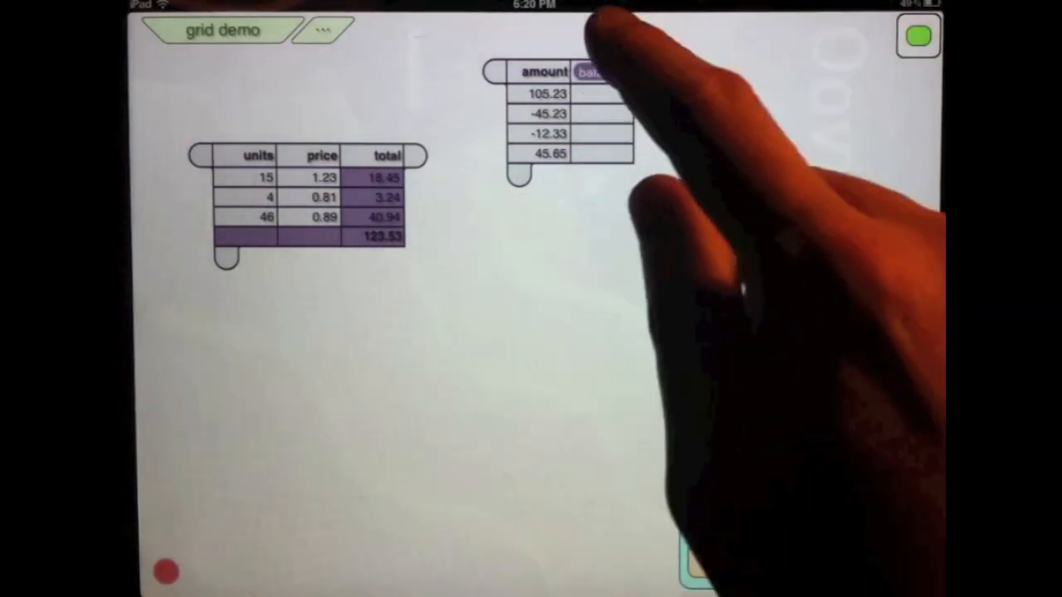
left_click(598, 71)
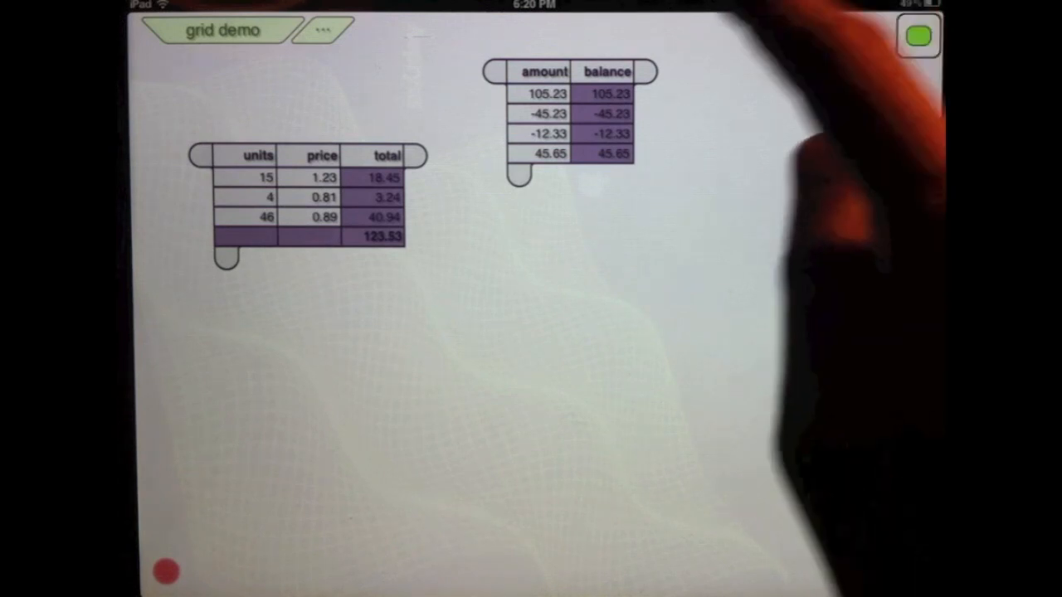
left_click(601, 72)
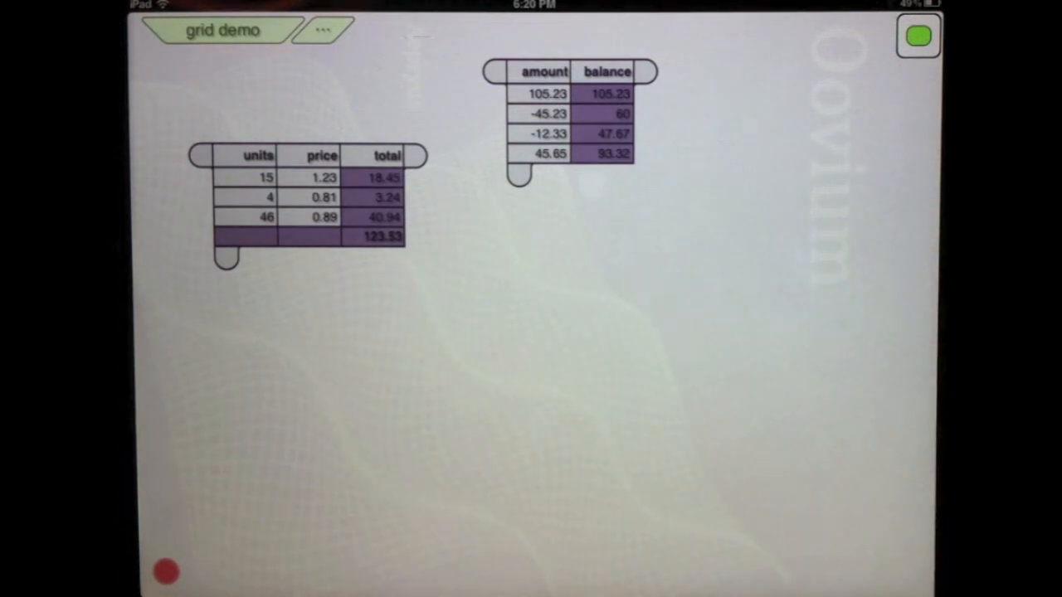
- Link instance bubbles to the grids, set the second units to 12 and the third amount to -12.89
left_click(564, 253)
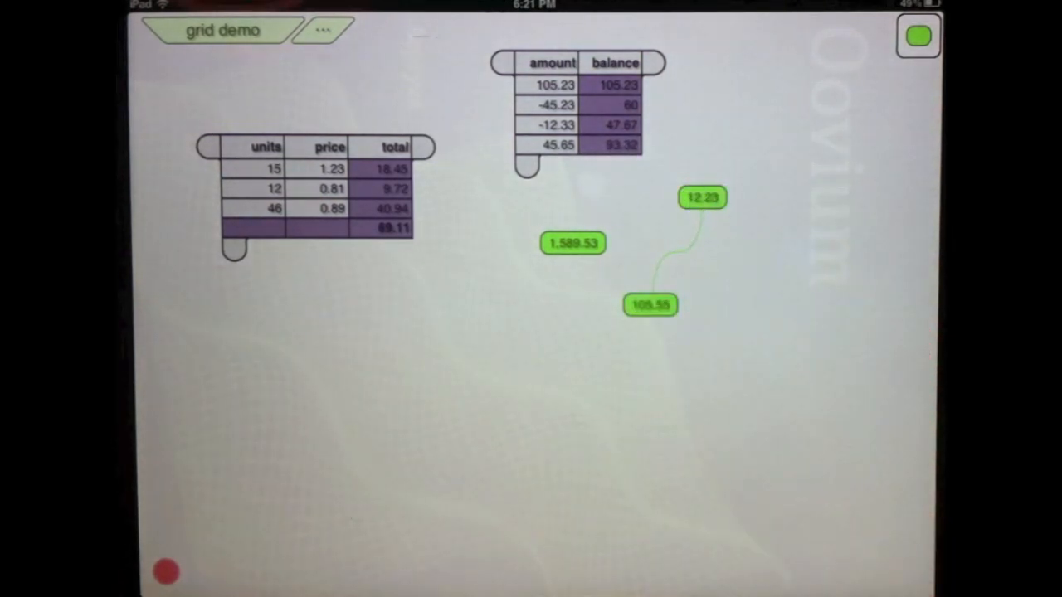
left_click(551, 124)
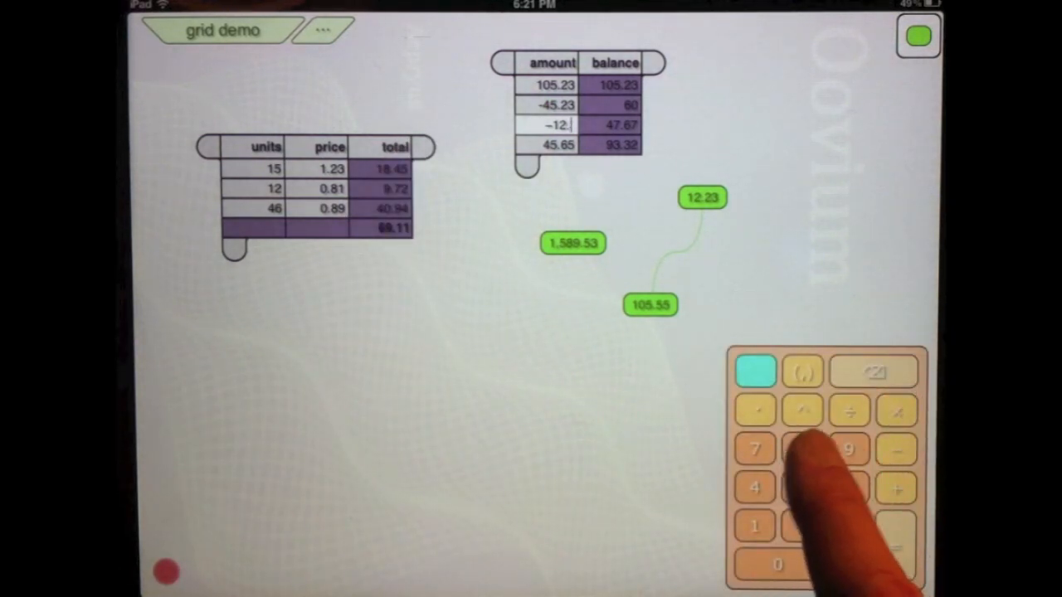
left_click(800, 488)
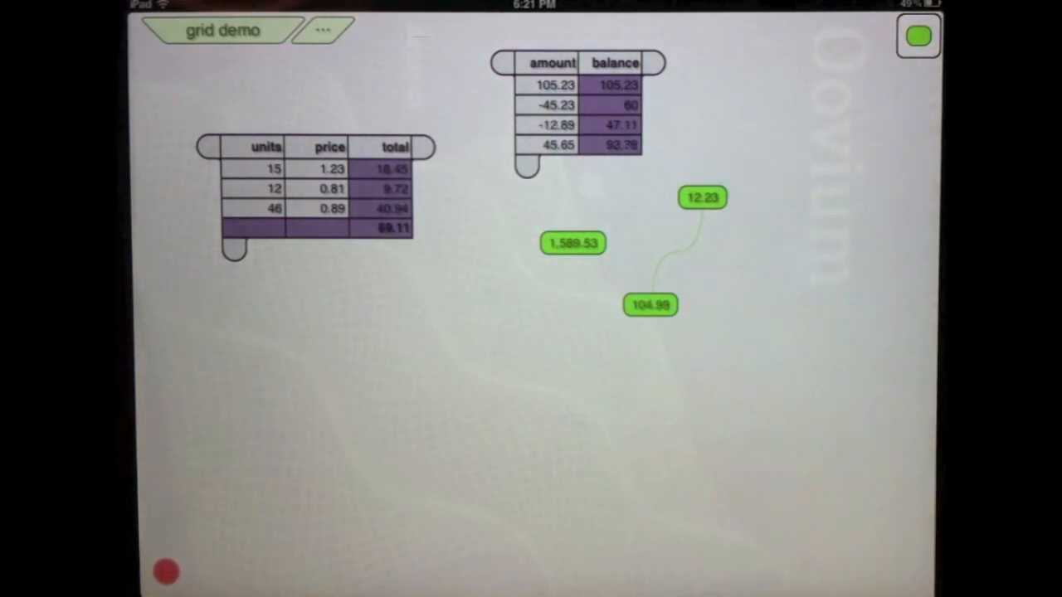